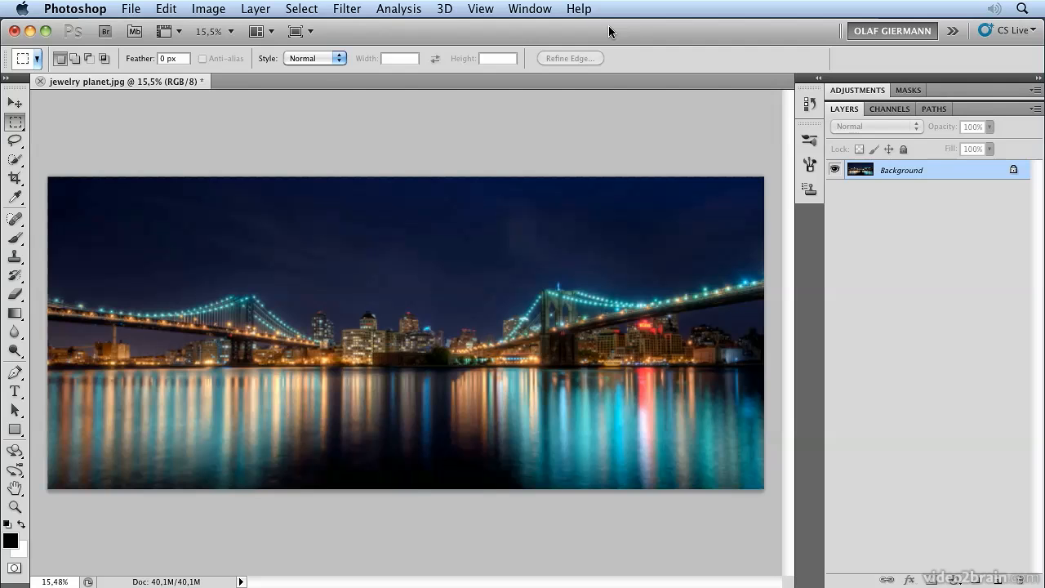
pyautogui.moveTo(346, 274)
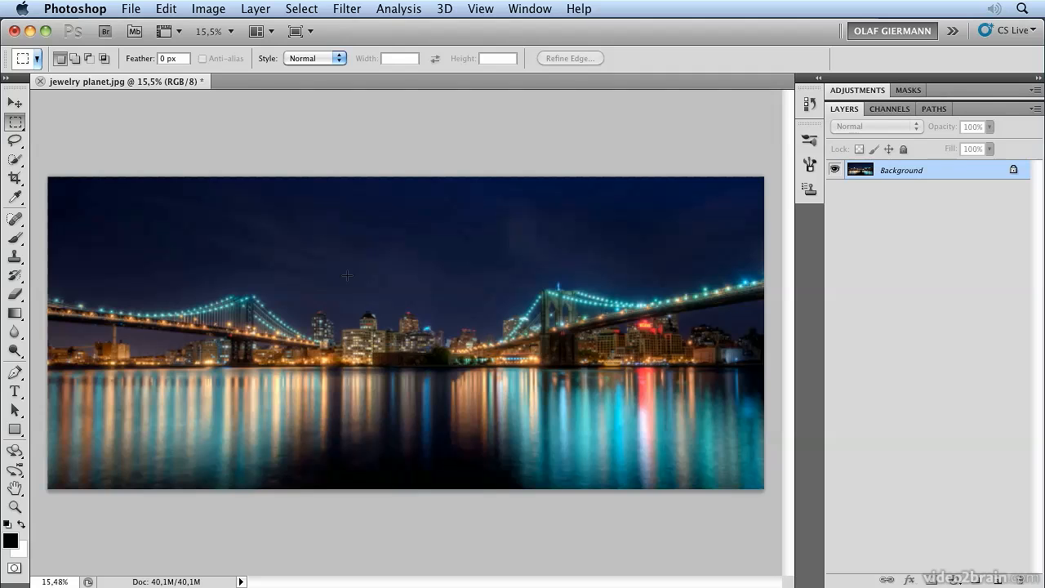
pyautogui.moveTo(376, 294)
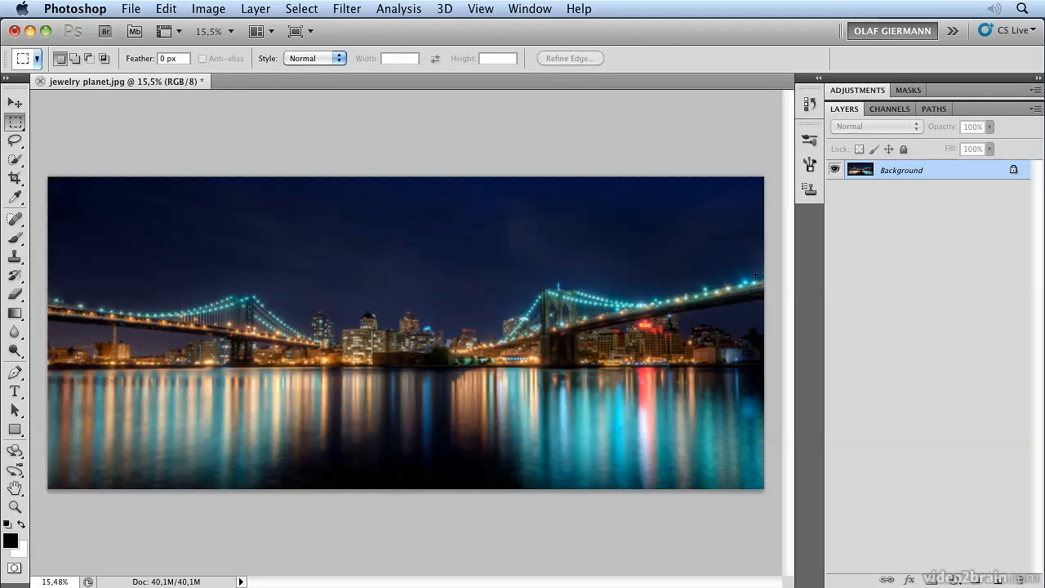
pyautogui.moveTo(763, 277)
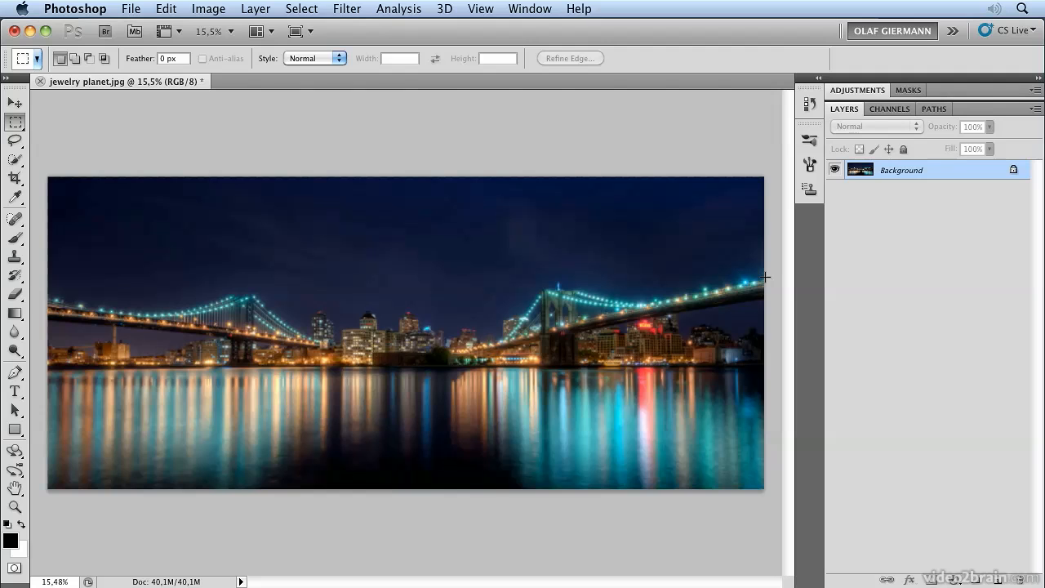
pyautogui.moveTo(132, 304)
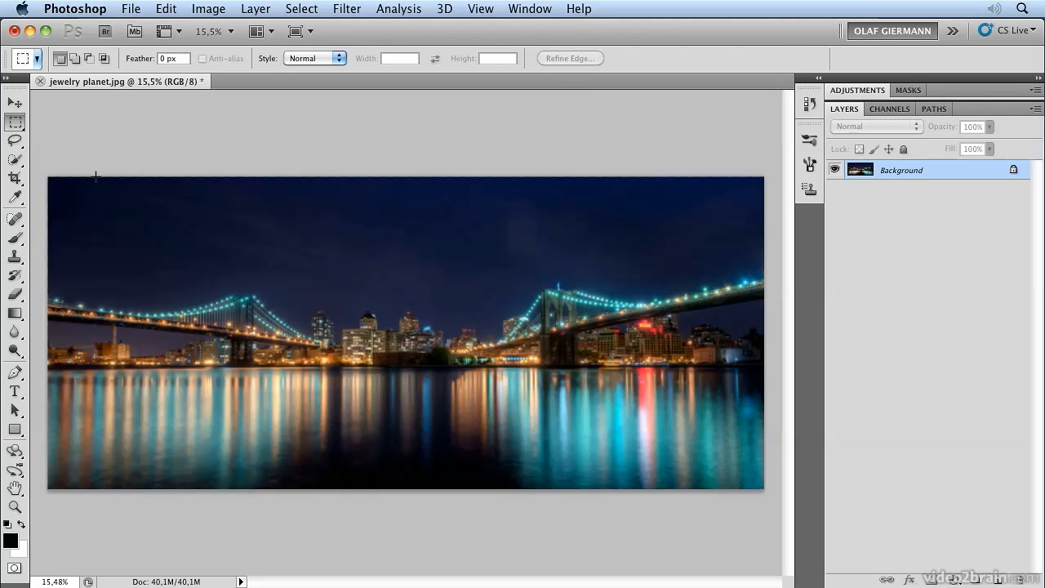
pyautogui.moveTo(43, 168)
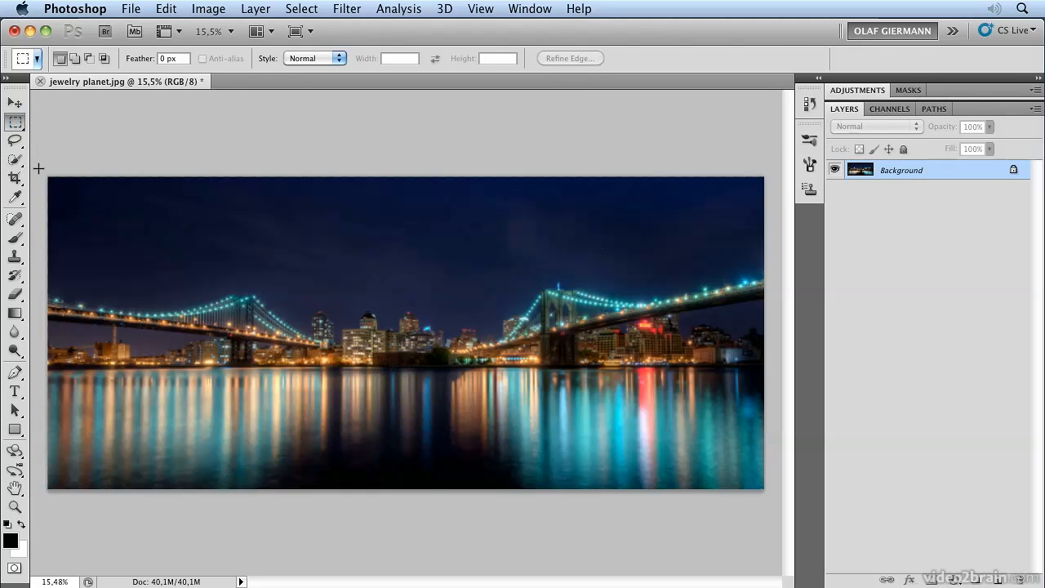
# - Select the left half of the panorama with a rectangular marquee for copying to a new layer
pyautogui.moveTo(46, 173); pyautogui.dragTo(428, 492)
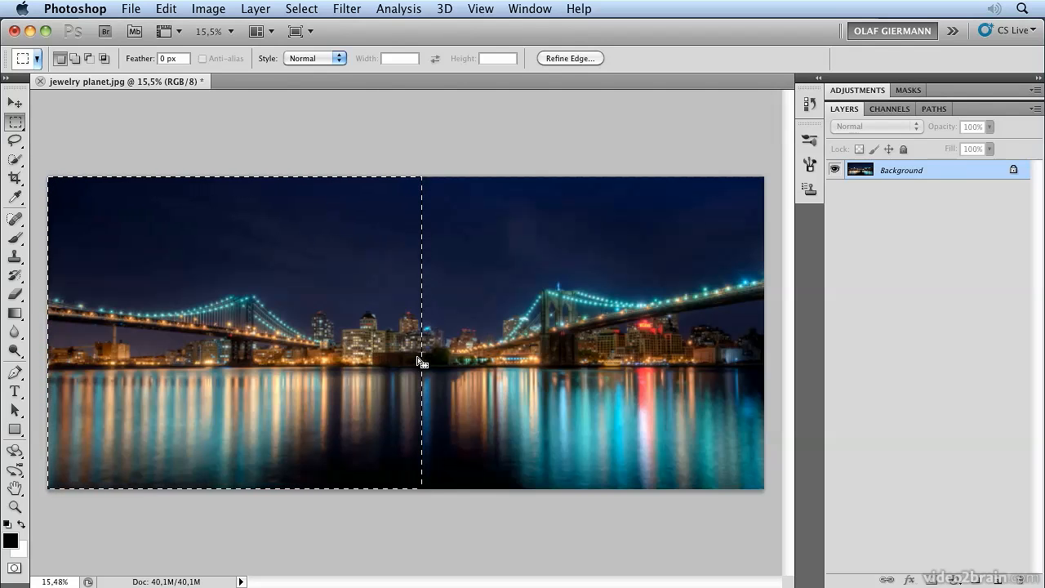
pyautogui.moveTo(264, 276)
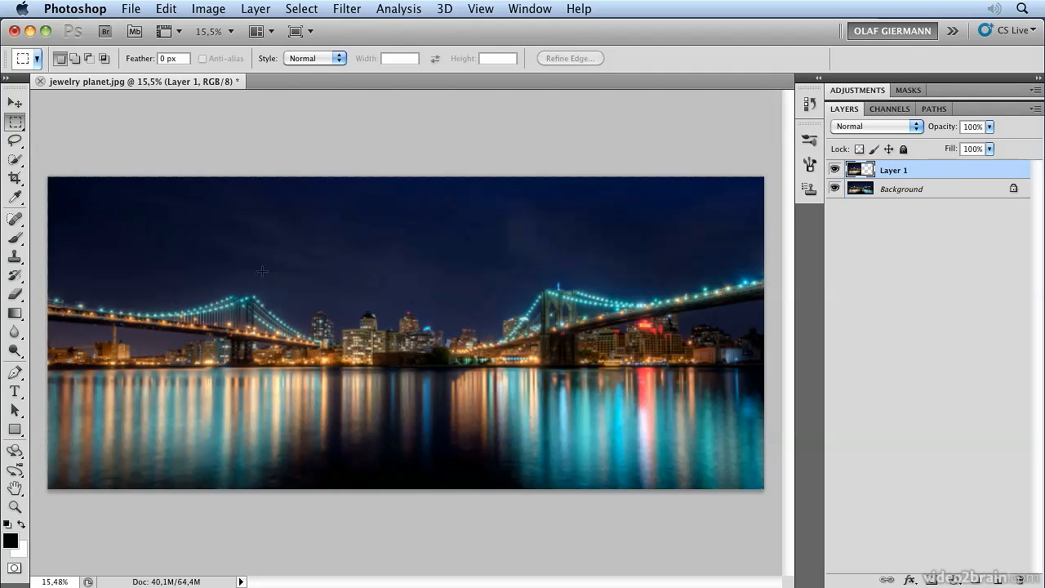
# - Free Transform the copied half onto the right side and flip it horizontally
pyautogui.click(167, 10)
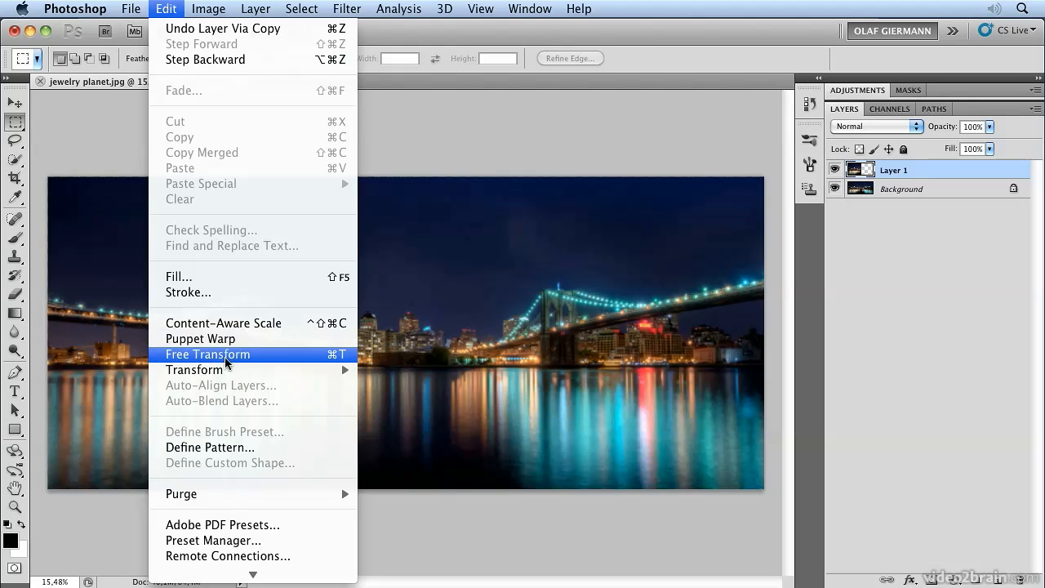
pyautogui.click(208, 354)
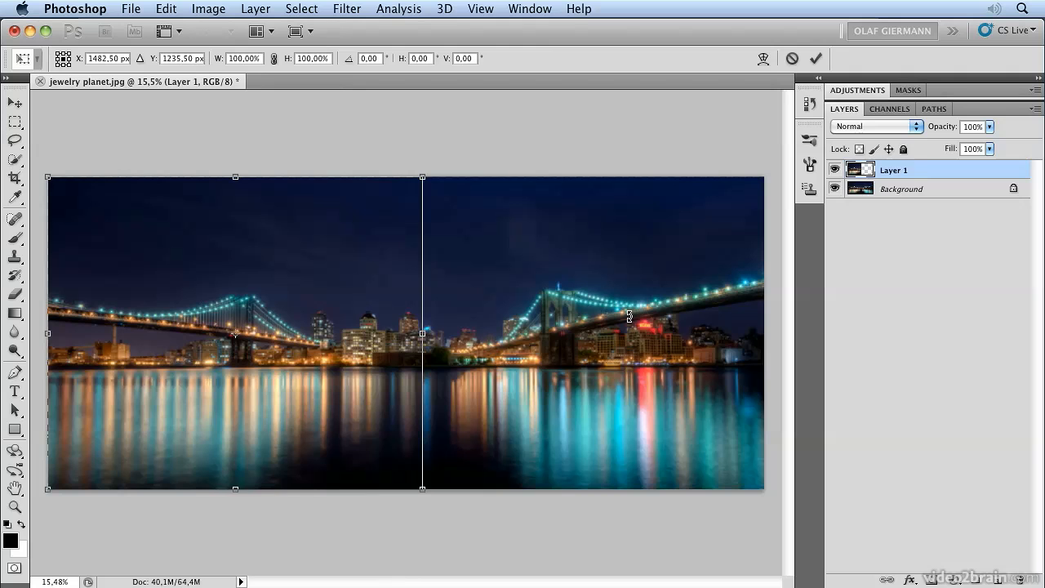
pyautogui.moveTo(237, 341)
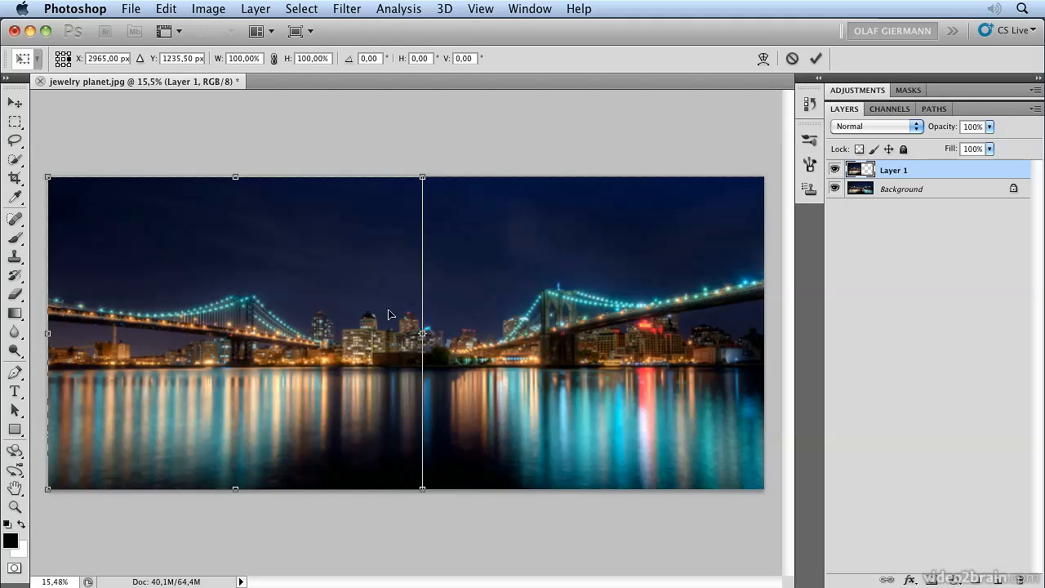
pyautogui.moveTo(326, 306)
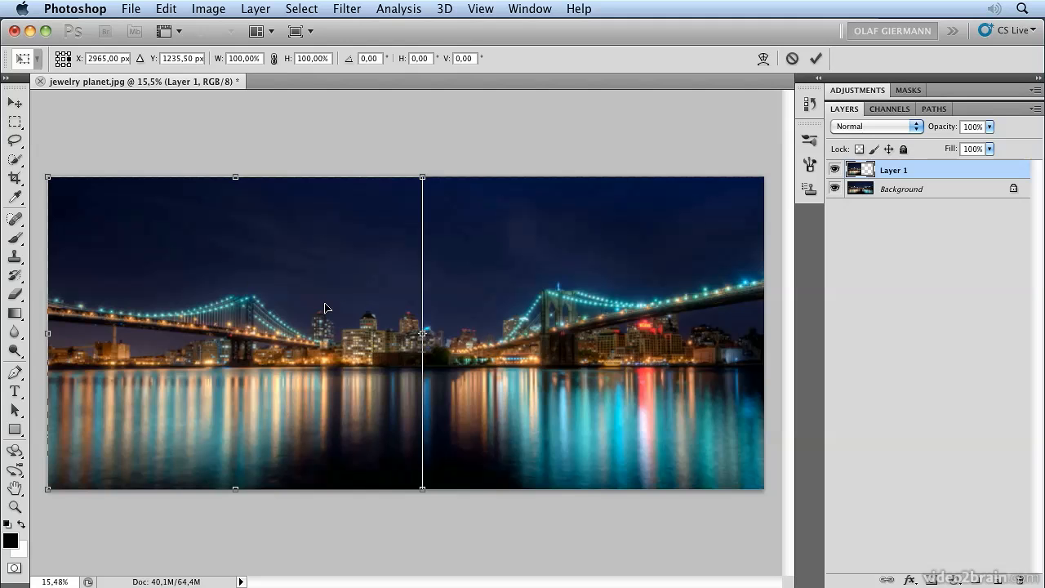
pyautogui.rightClick(326, 307)
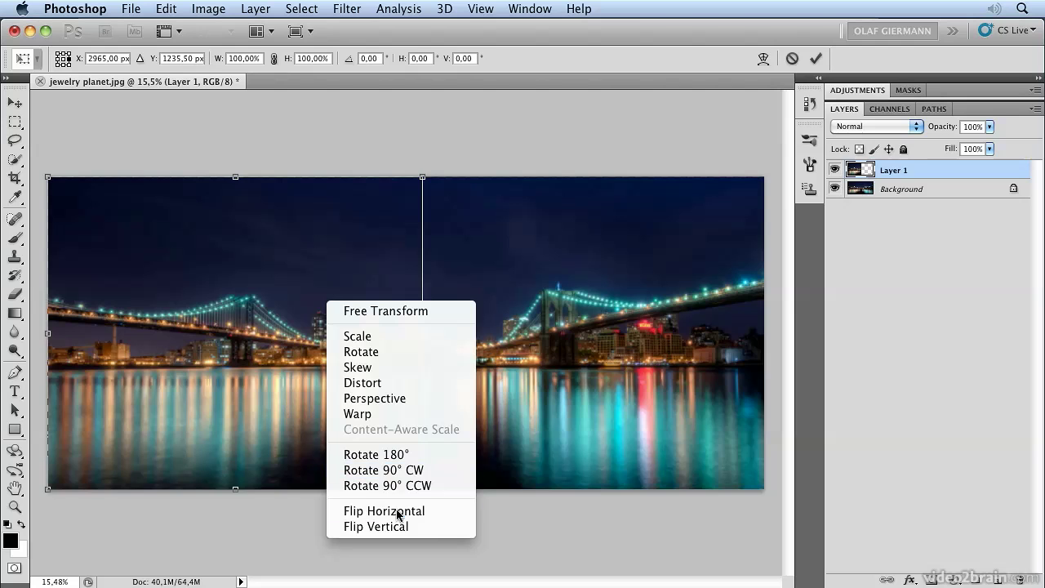
pyautogui.click(383, 509)
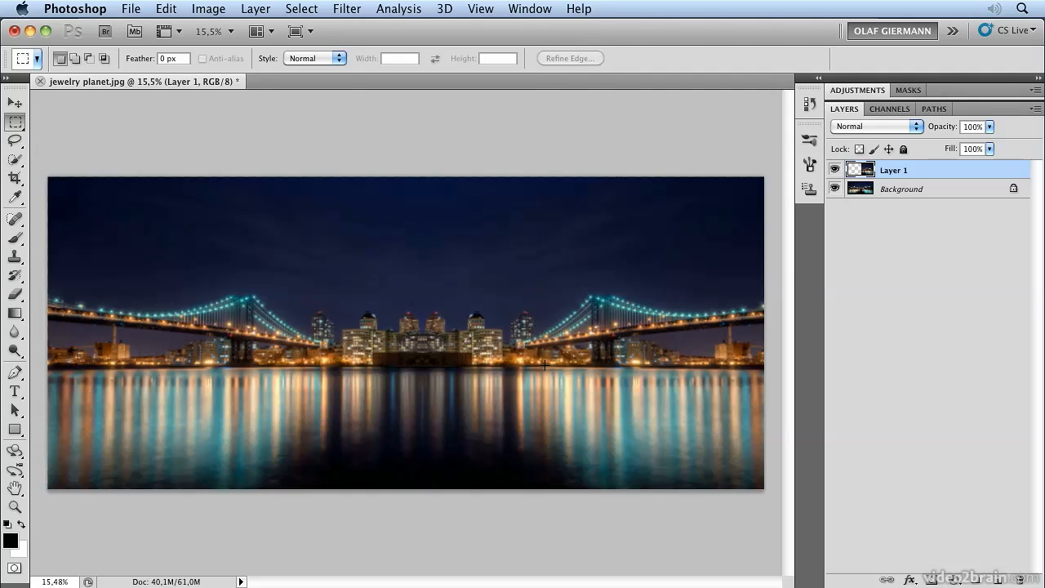
pyautogui.moveTo(623, 254)
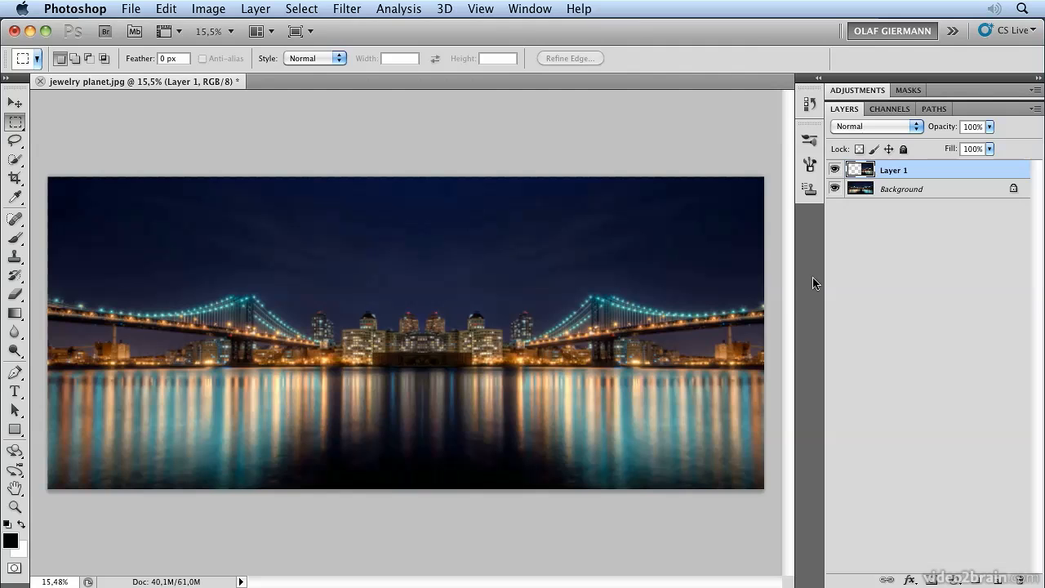
pyautogui.moveTo(780, 312)
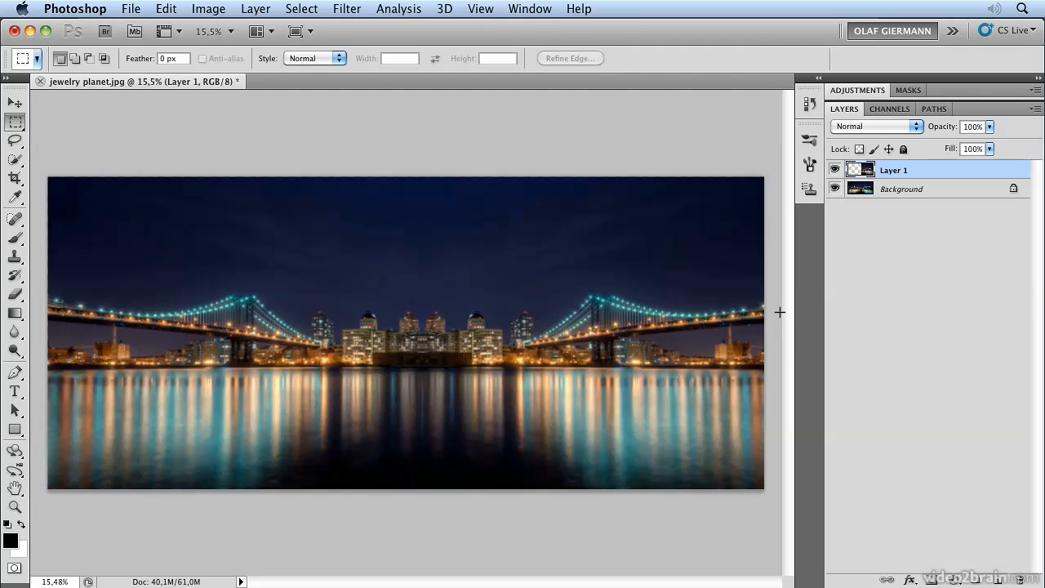
pyautogui.moveTo(209, 305)
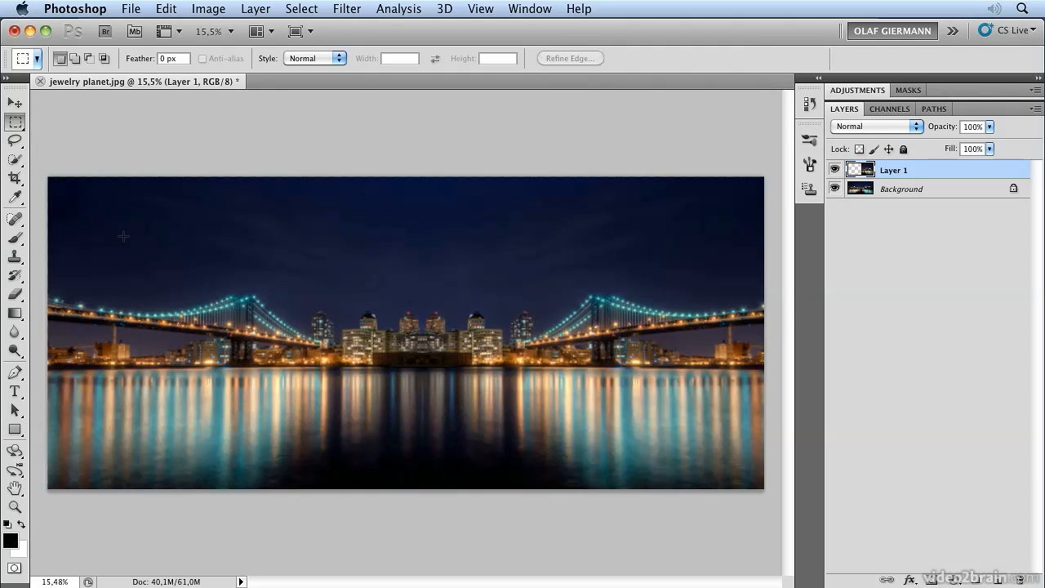
# - Reveal All to enlarge the canvas, then Flatten Image into one background layer
pyautogui.click(209, 10)
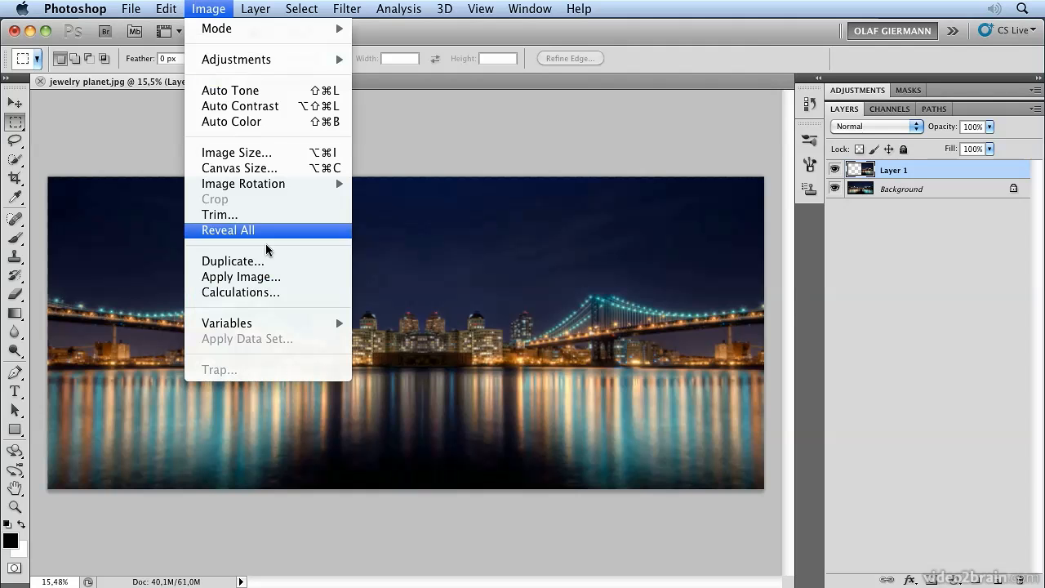
pyautogui.click(229, 229)
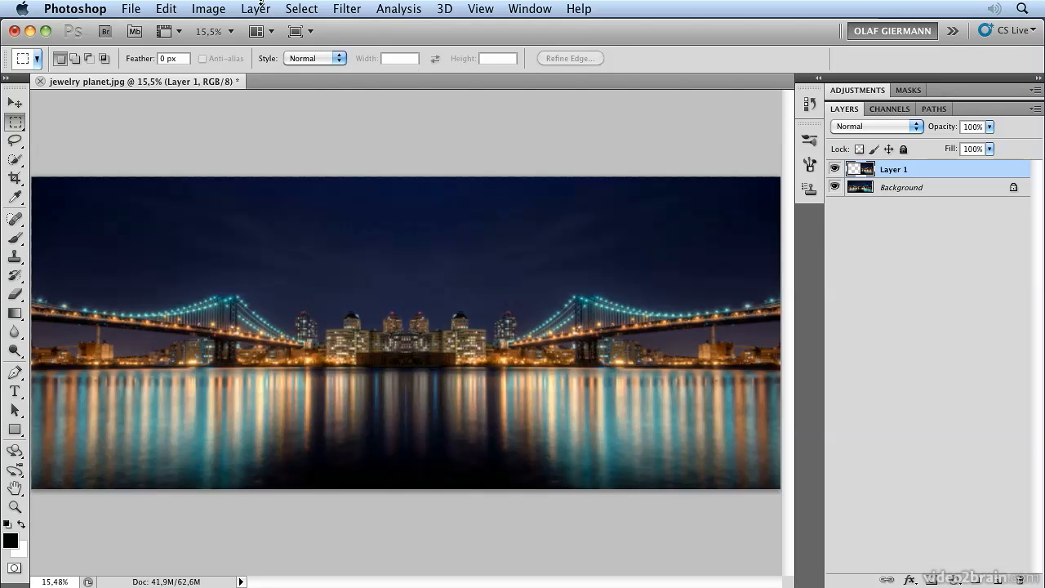
pyautogui.click(255, 10)
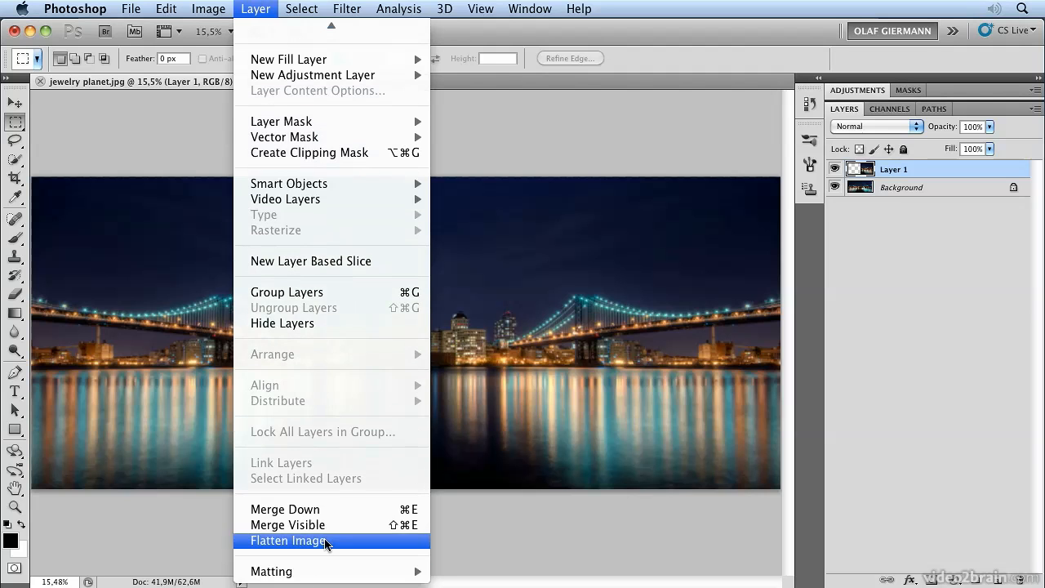
pyautogui.click(297, 540)
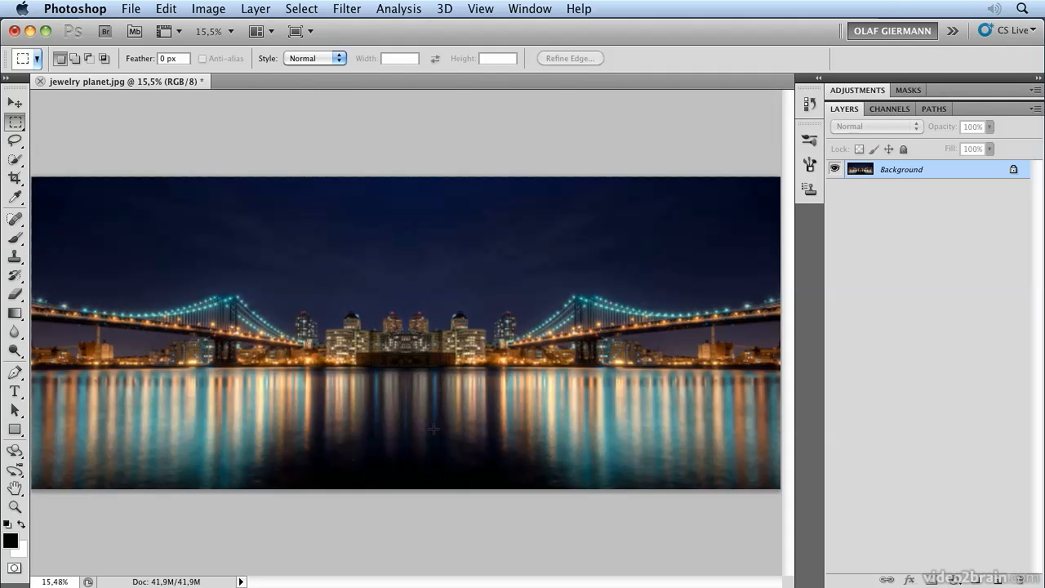
pyautogui.moveTo(470, 444)
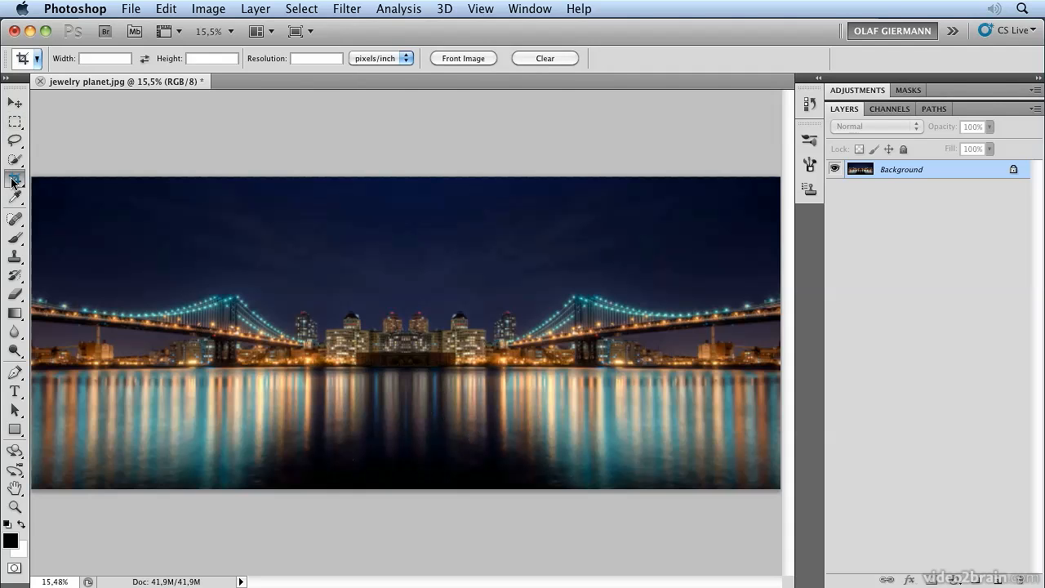
# - Crop the panorama to a tighter strip around the bridges and their reflections
pyautogui.moveTo(35, 173); pyautogui.dragTo(477, 388)
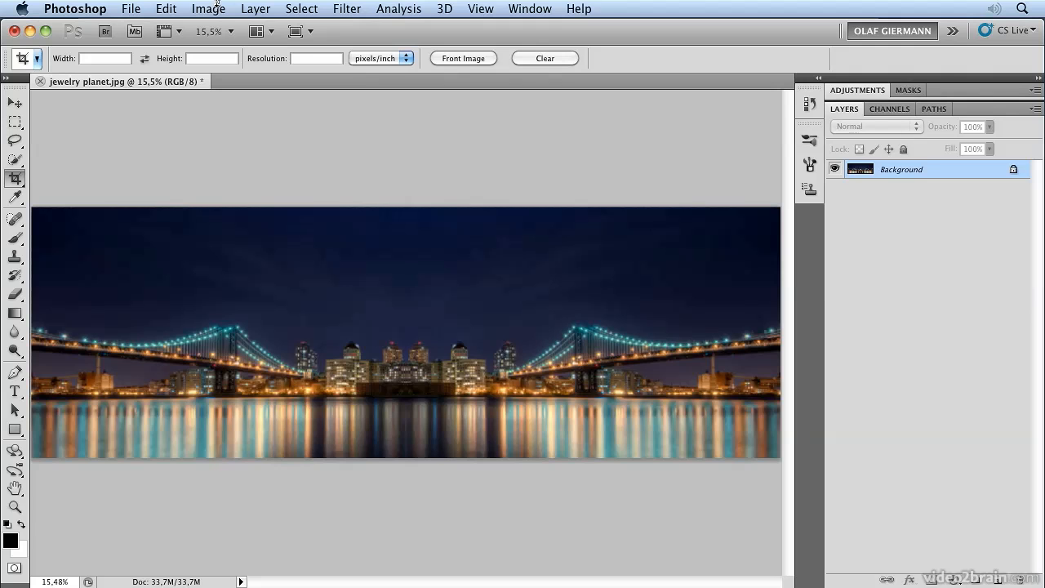
# - Resize the image to 3000 × 3000 pixels without constraining proportions
pyautogui.click(209, 10)
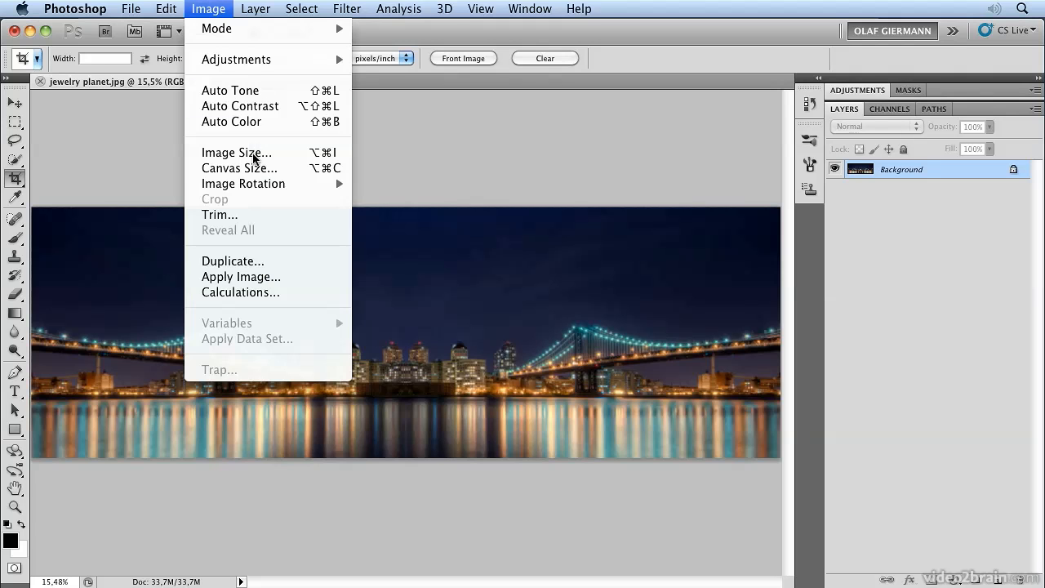
pyautogui.click(237, 152)
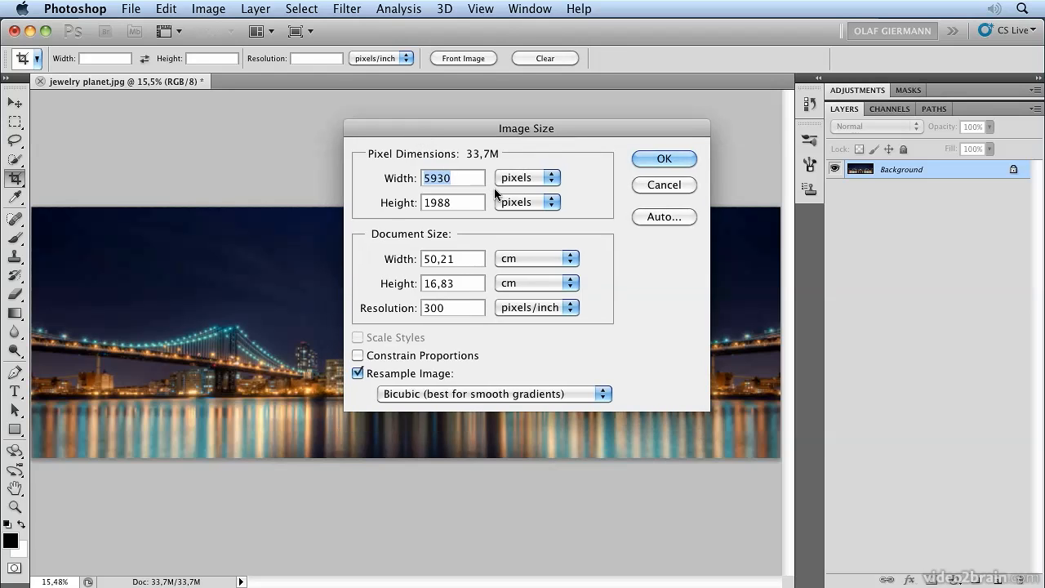
pyautogui.write('3000')
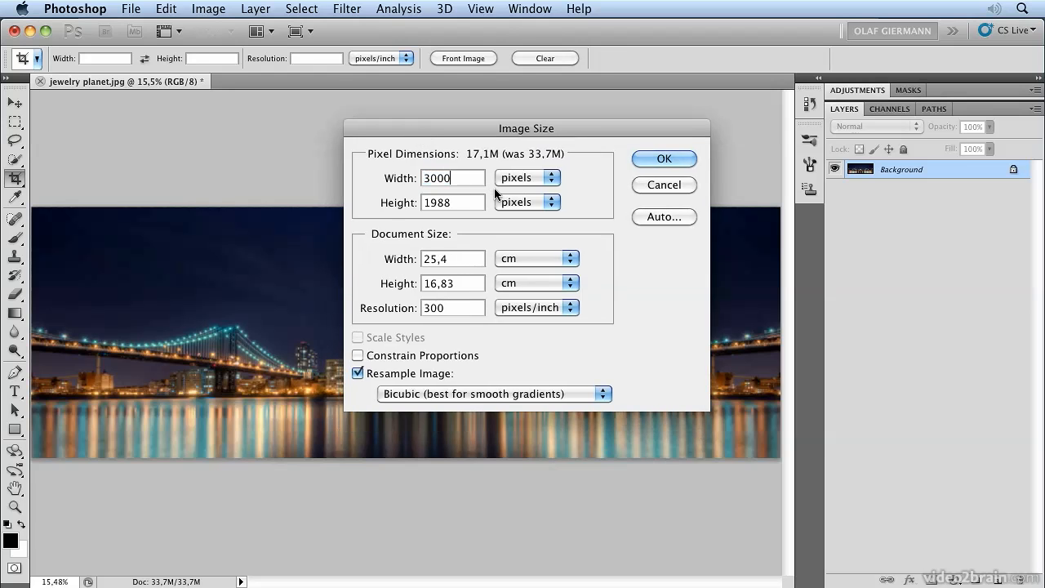
pyautogui.write('30')
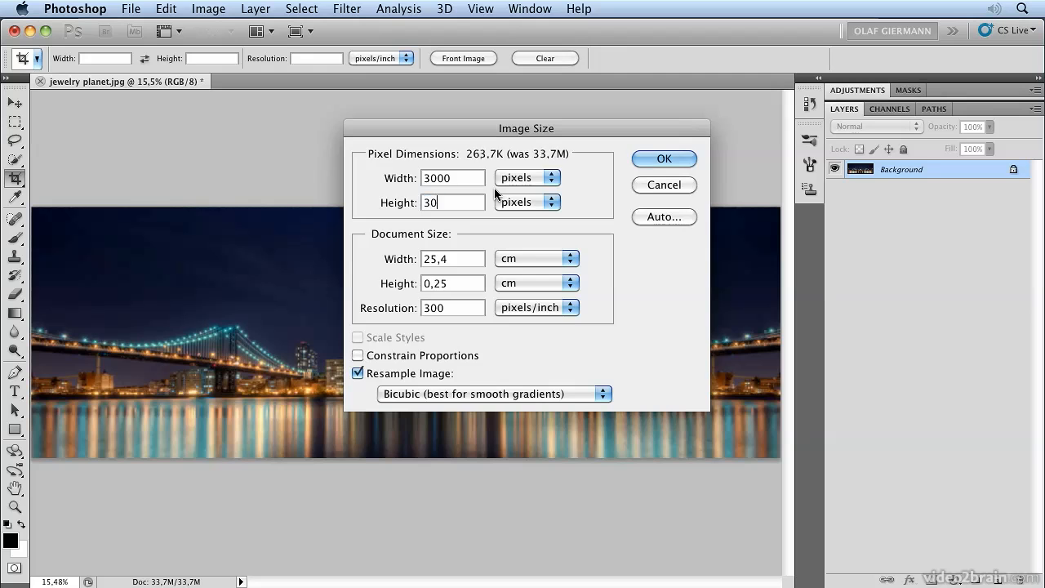
pyautogui.write('3000')
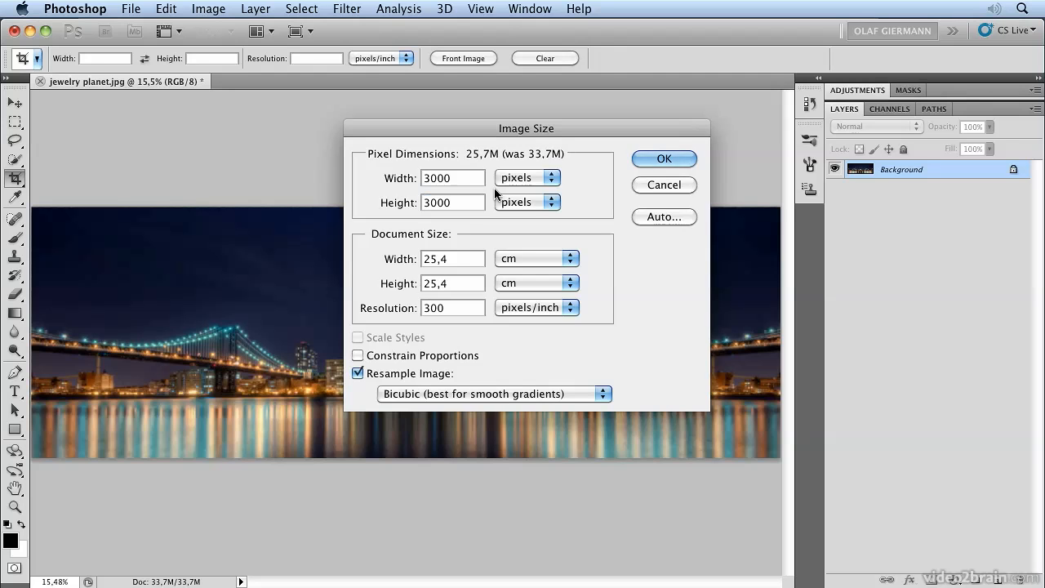
pyautogui.click(663, 158)
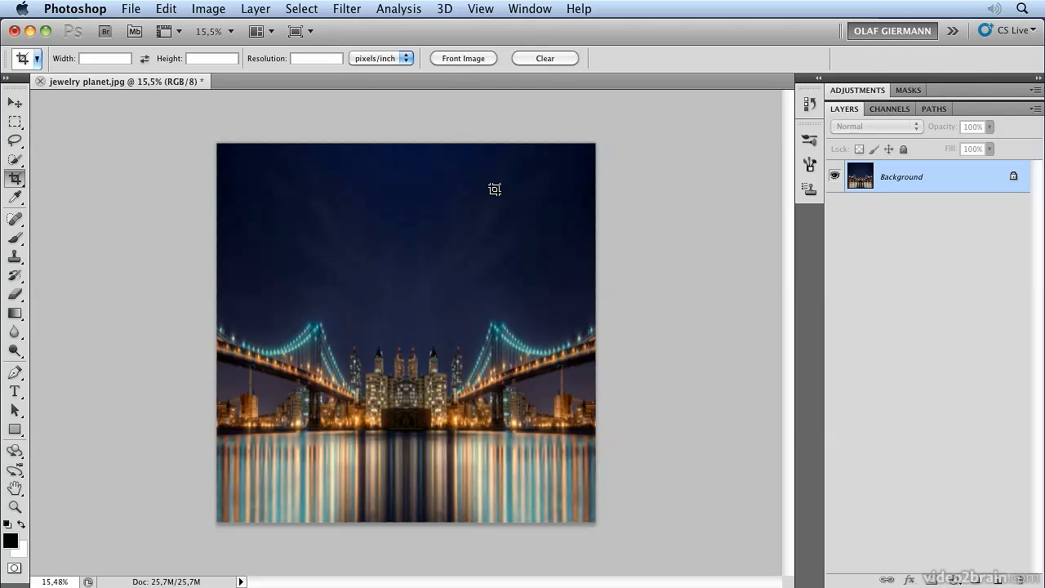
pyautogui.moveTo(434, 278)
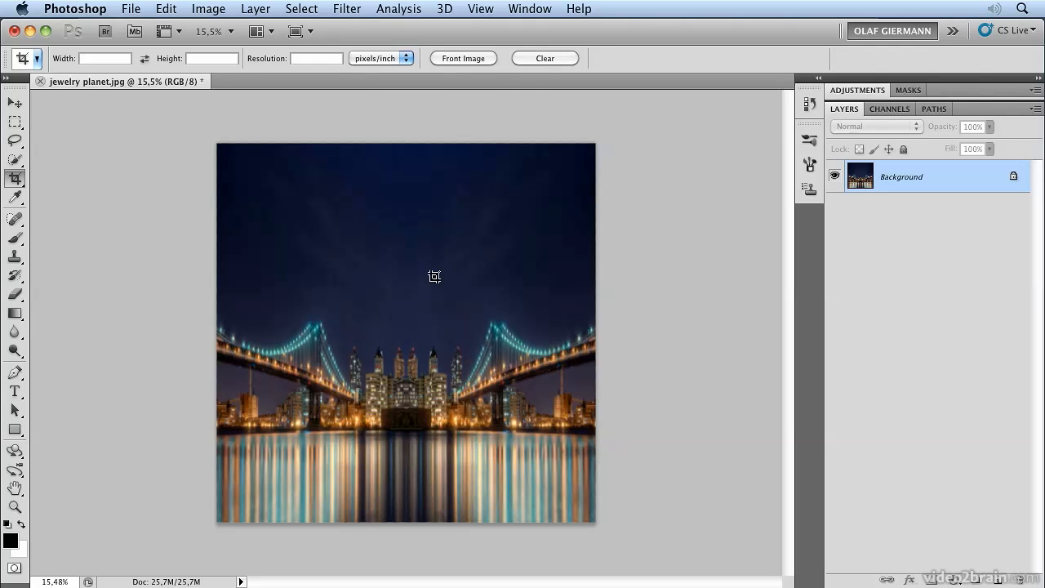
pyautogui.moveTo(461, 277)
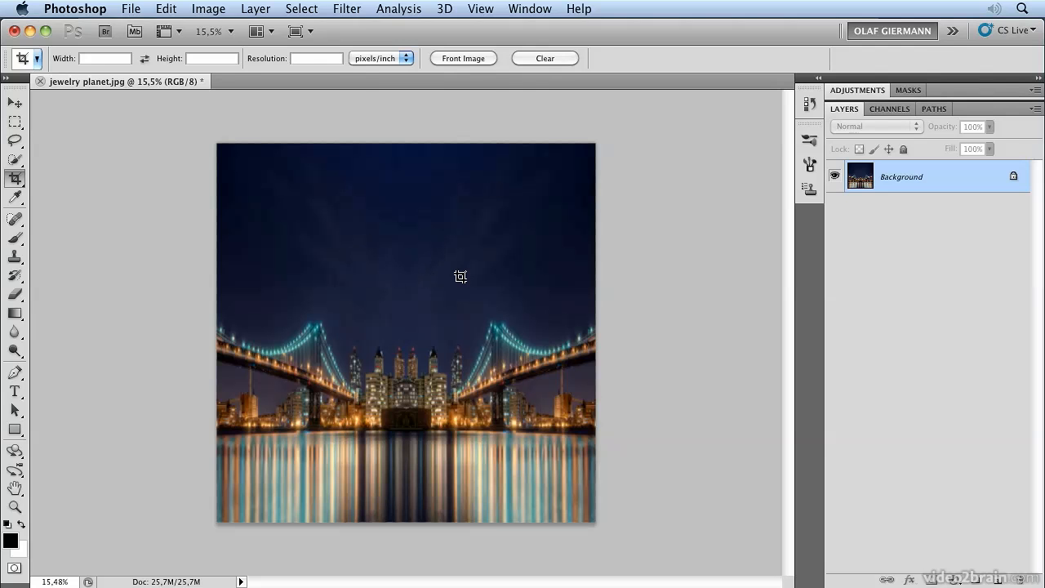
pyautogui.moveTo(431, 437)
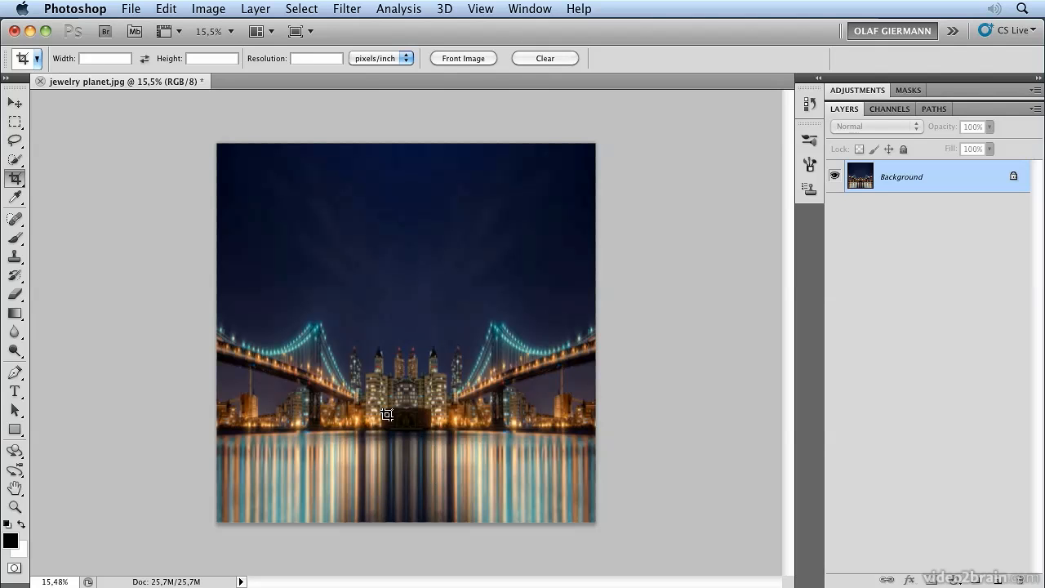
pyautogui.moveTo(277, 127)
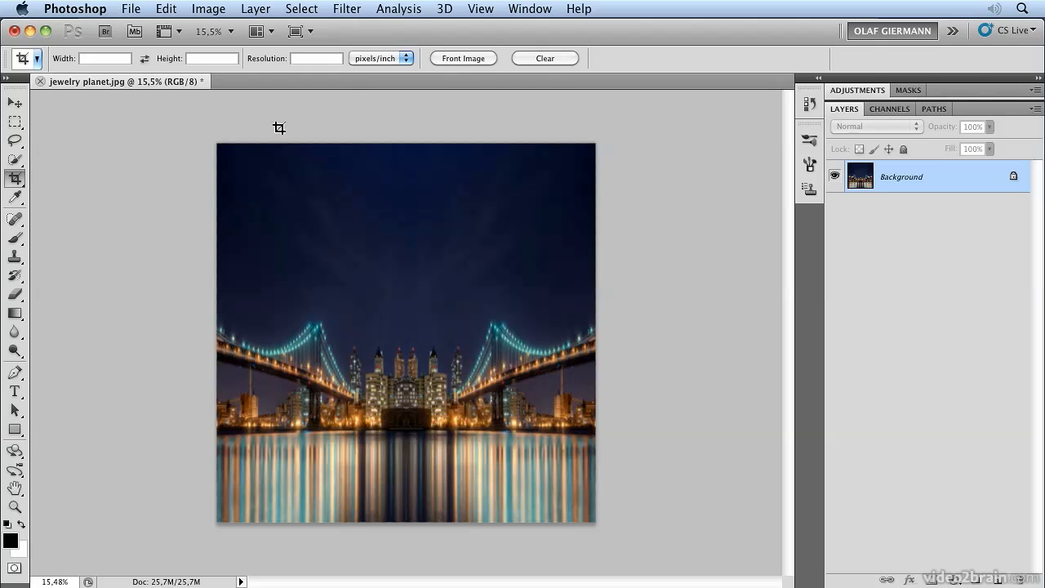
# - Rotate the whole image 180° so the reflections sit on top
pyautogui.click(209, 10)
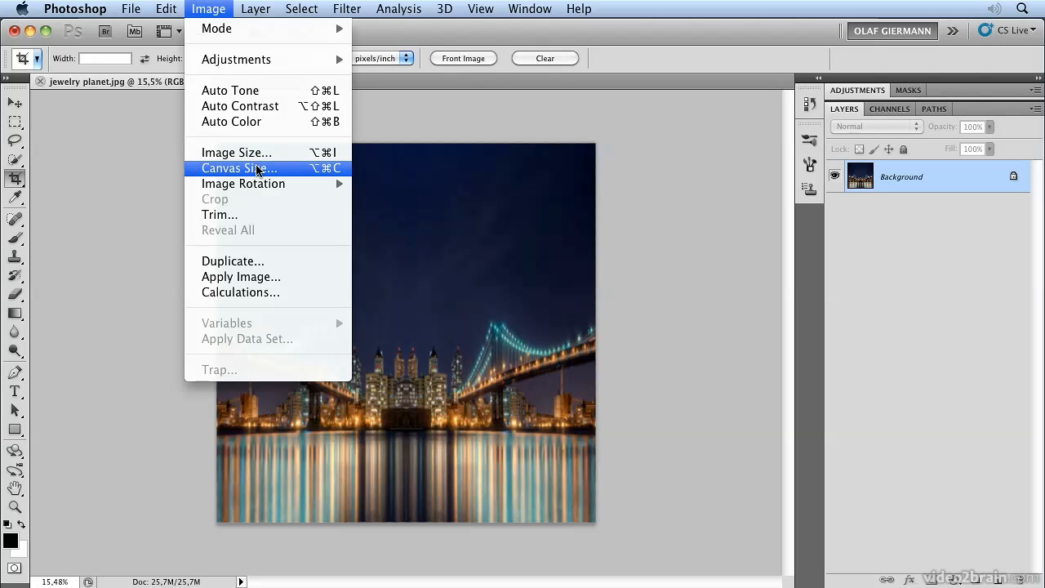
pyautogui.moveTo(244, 183)
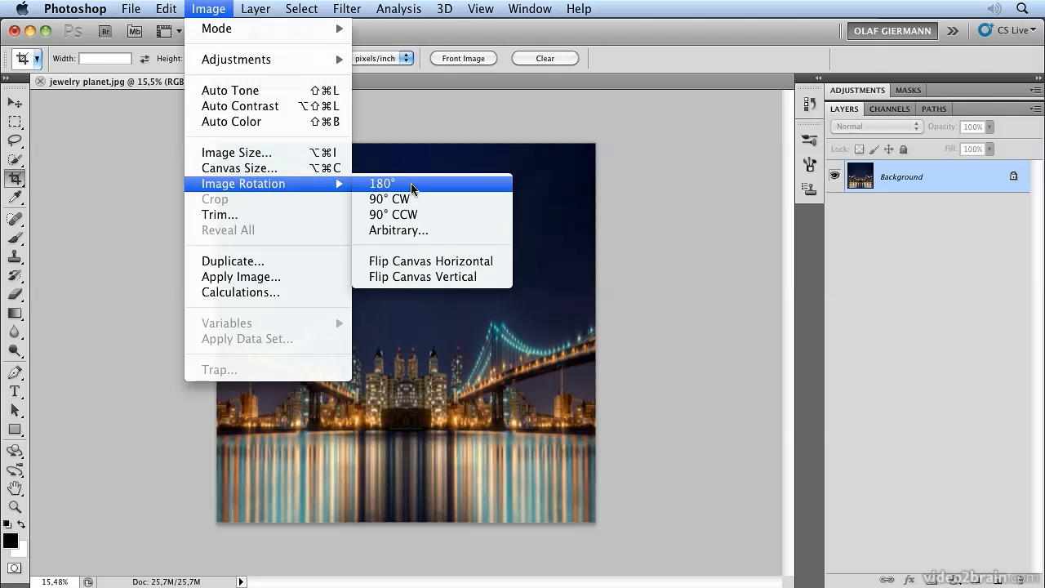
pyautogui.click(382, 183)
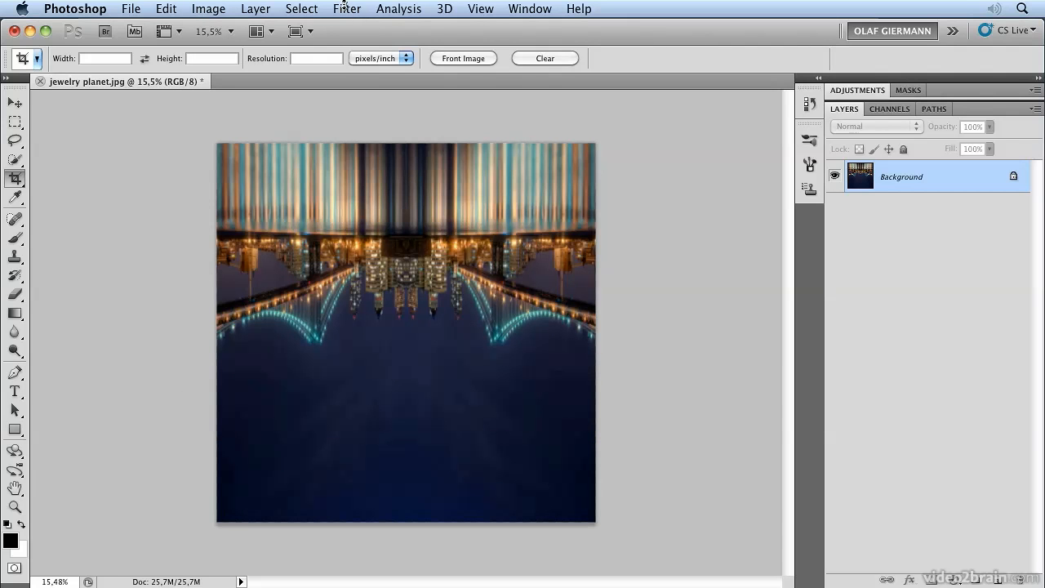
# - Apply Polar Coordinates (Rectangular to Polar), zooming out the preview to check the planet
pyautogui.click(346, 10)
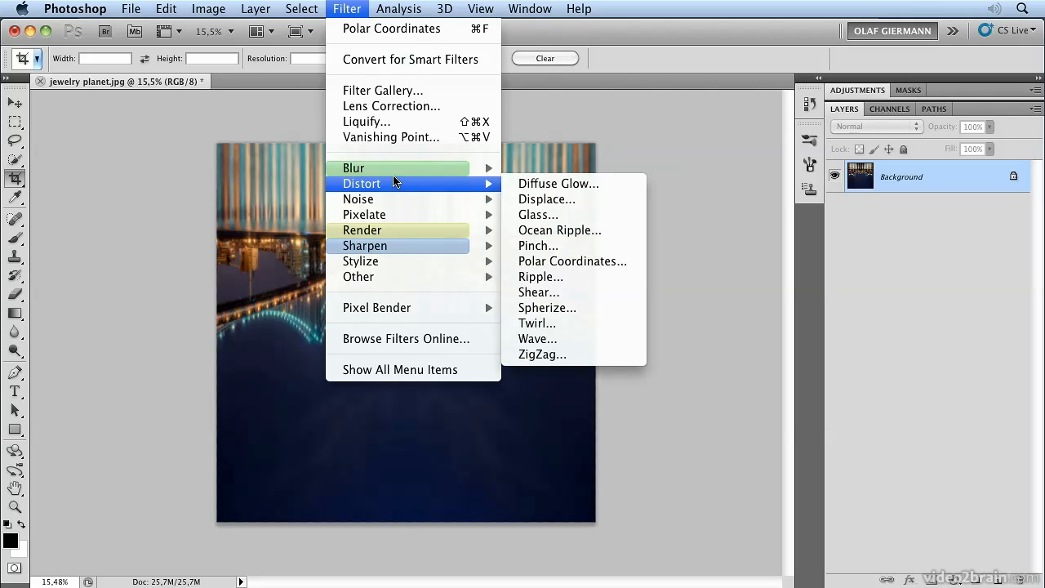
pyautogui.moveTo(584, 275)
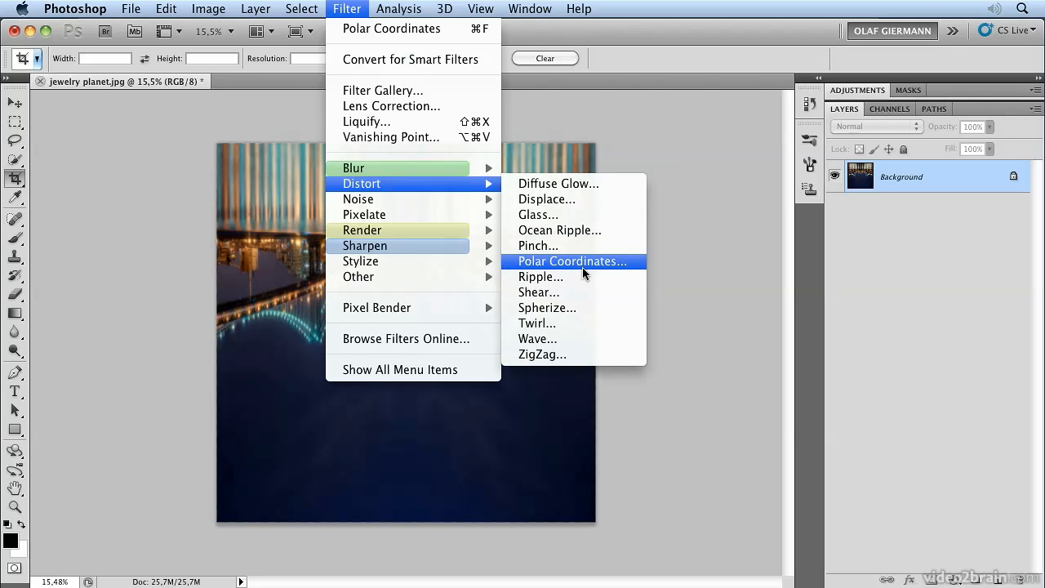
pyautogui.click(571, 262)
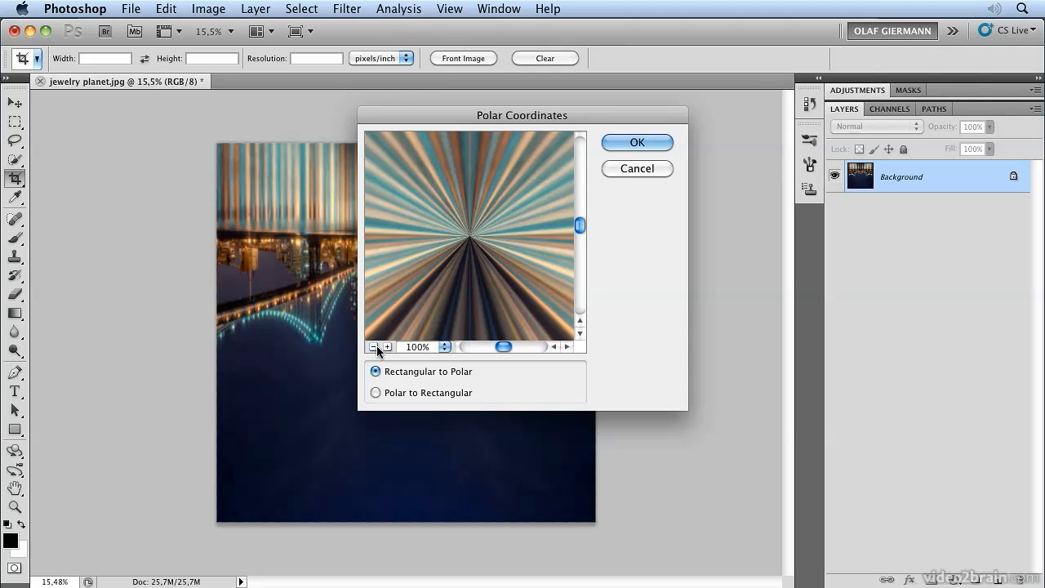
pyautogui.click(375, 346)
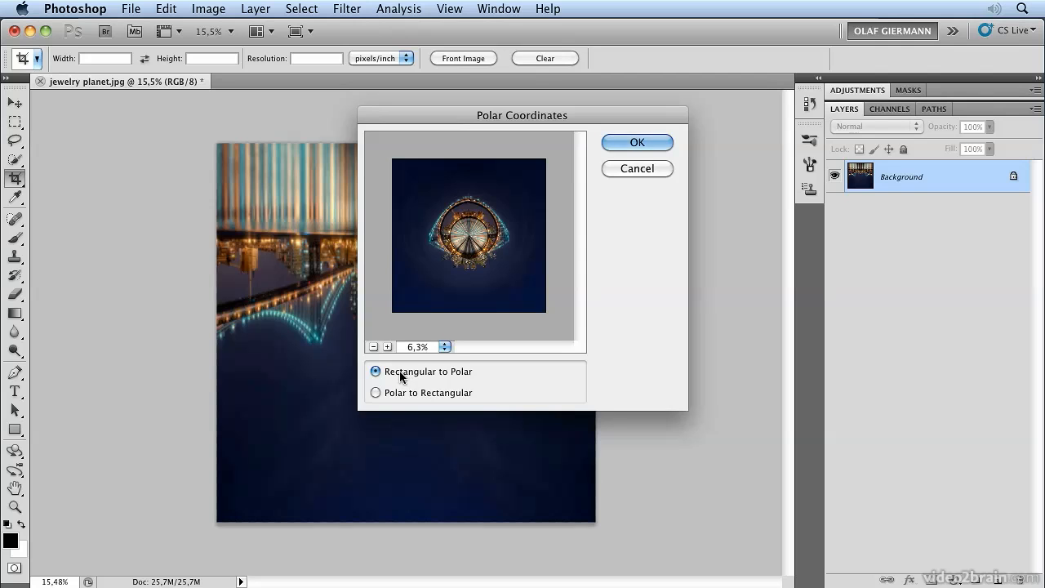
pyautogui.moveTo(465, 235)
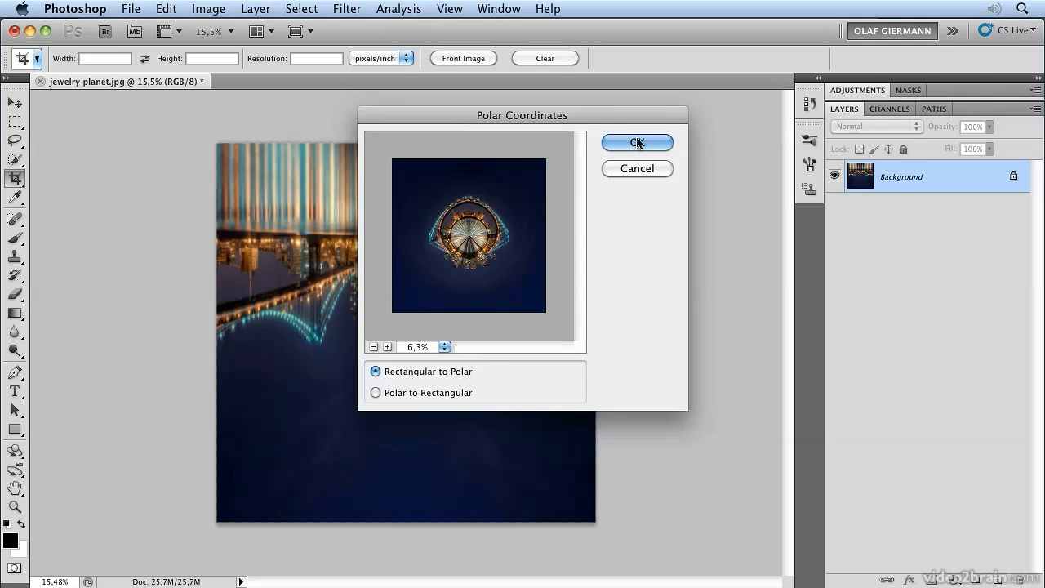
pyautogui.click(636, 142)
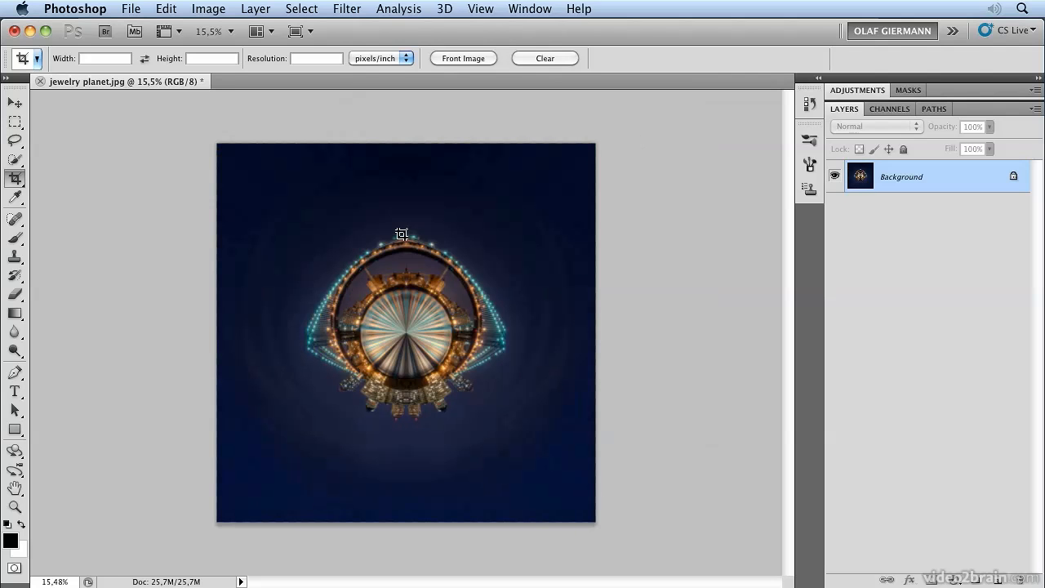
pyautogui.moveTo(286, 178)
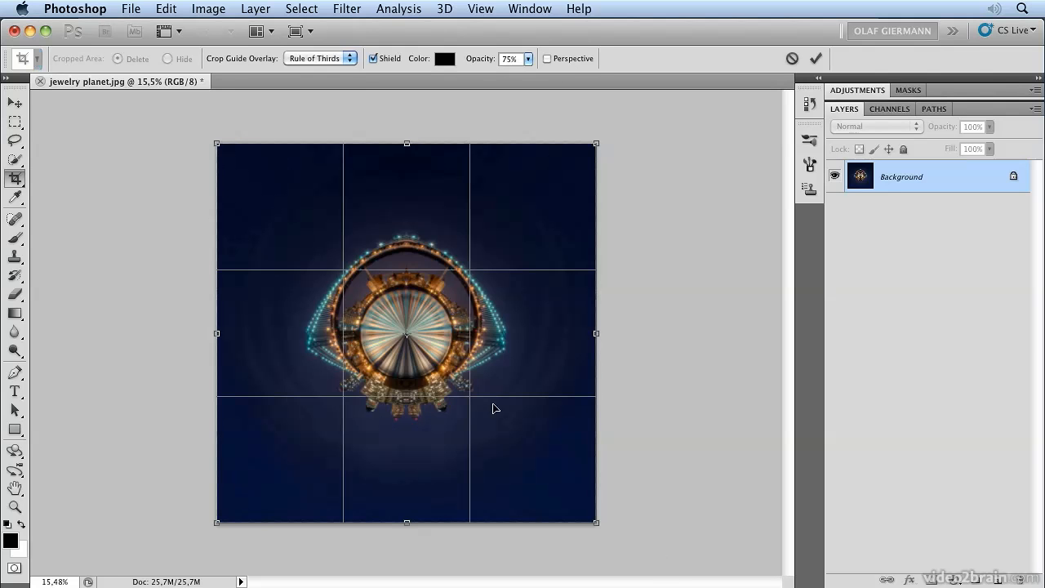
pyautogui.moveTo(658, 323)
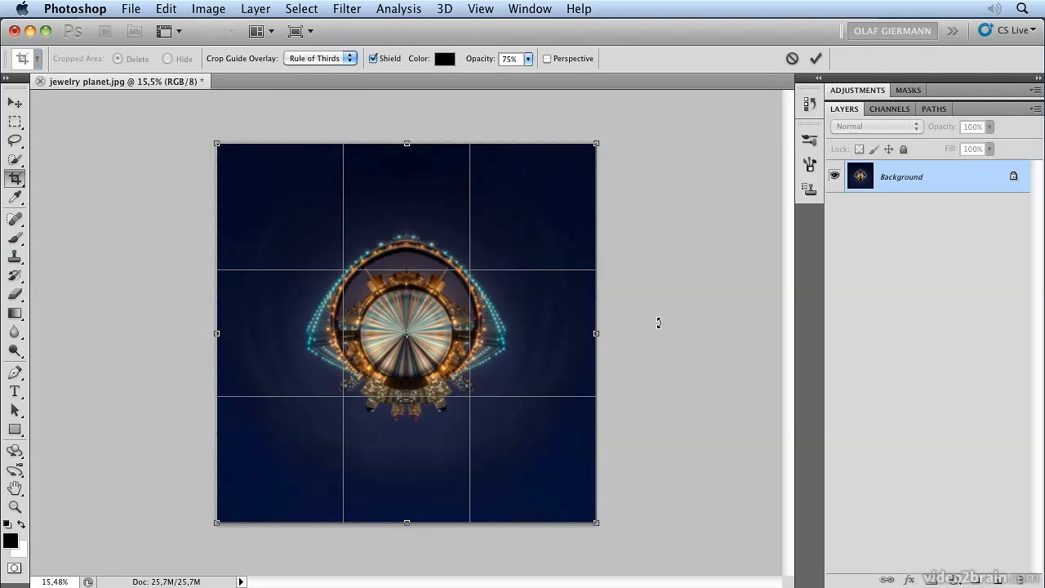
pyautogui.moveTo(689, 480)
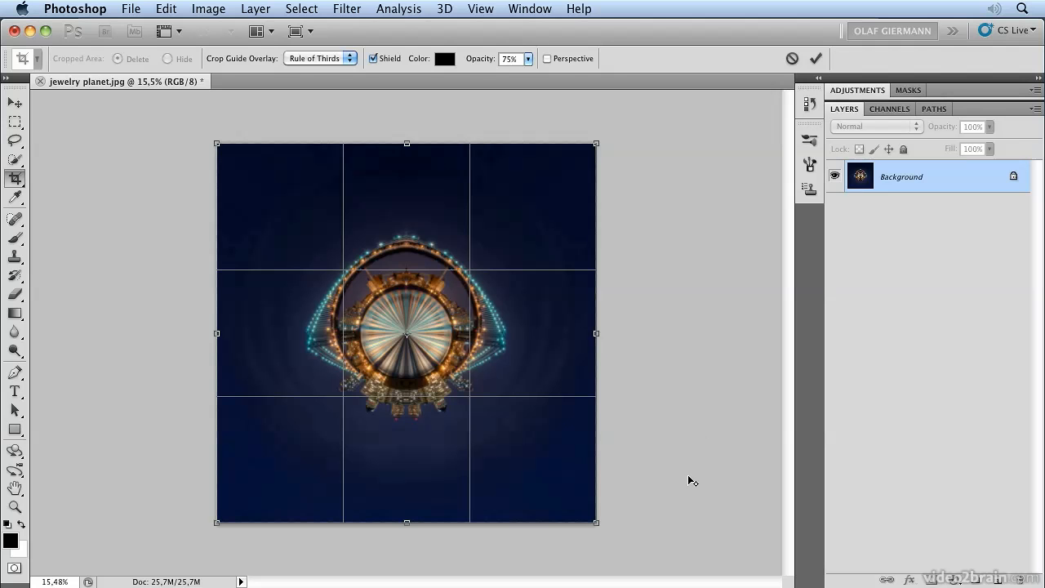
# - Shrink the crop box to a square tightly around the planet ring
pyautogui.moveTo(596, 522); pyautogui.dragTo(520, 448)
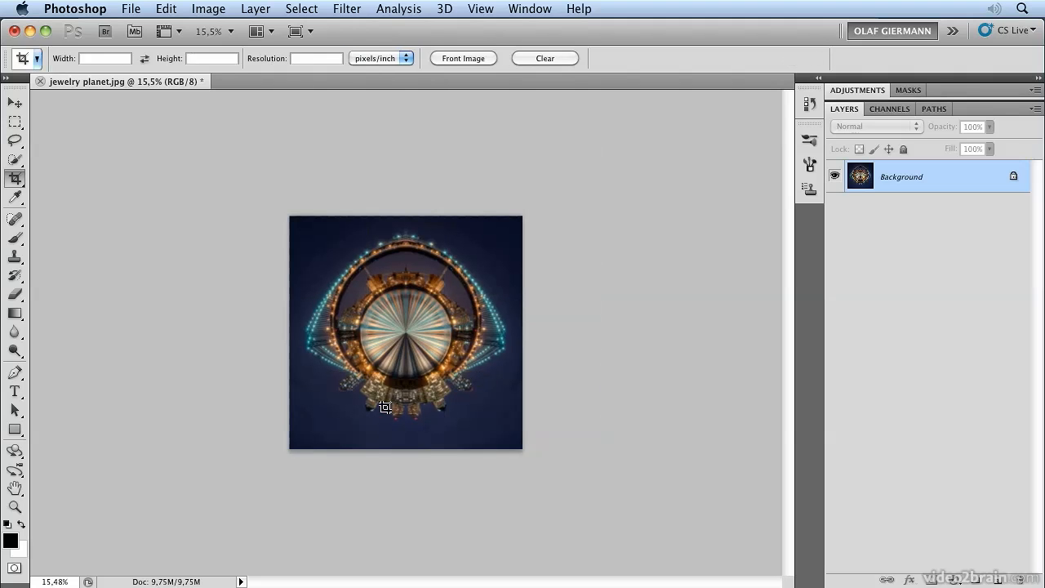
pyautogui.moveTo(323, 173)
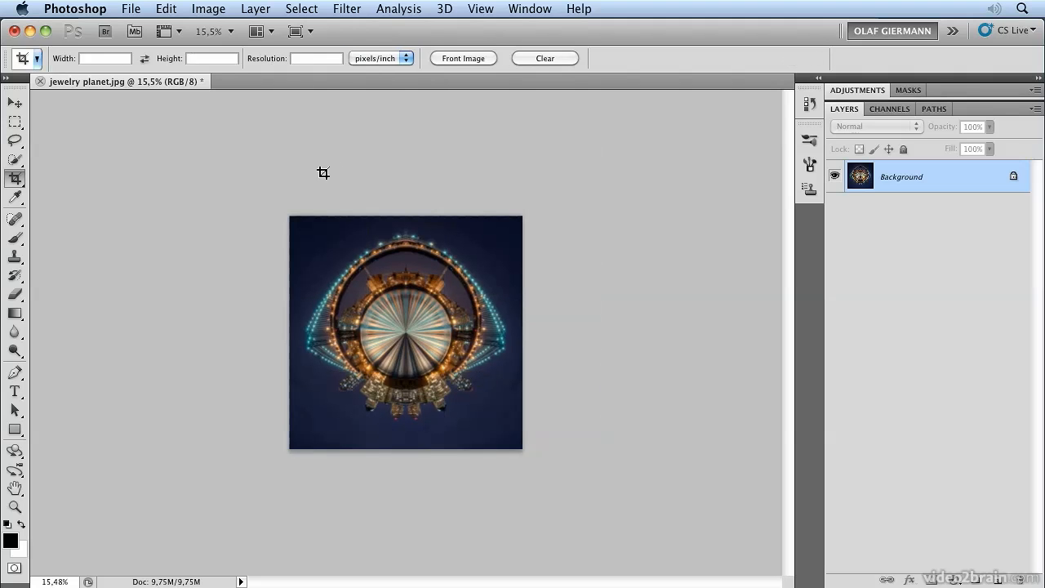
# - Rotate the planet 180° so the buildings sit on top
pyautogui.click(209, 9)
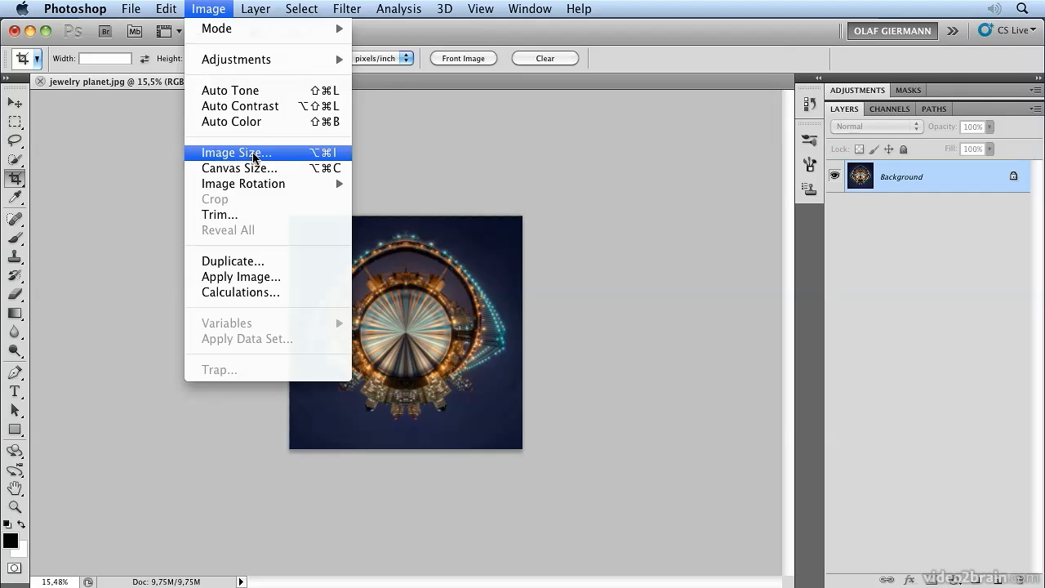
pyautogui.moveTo(243, 183)
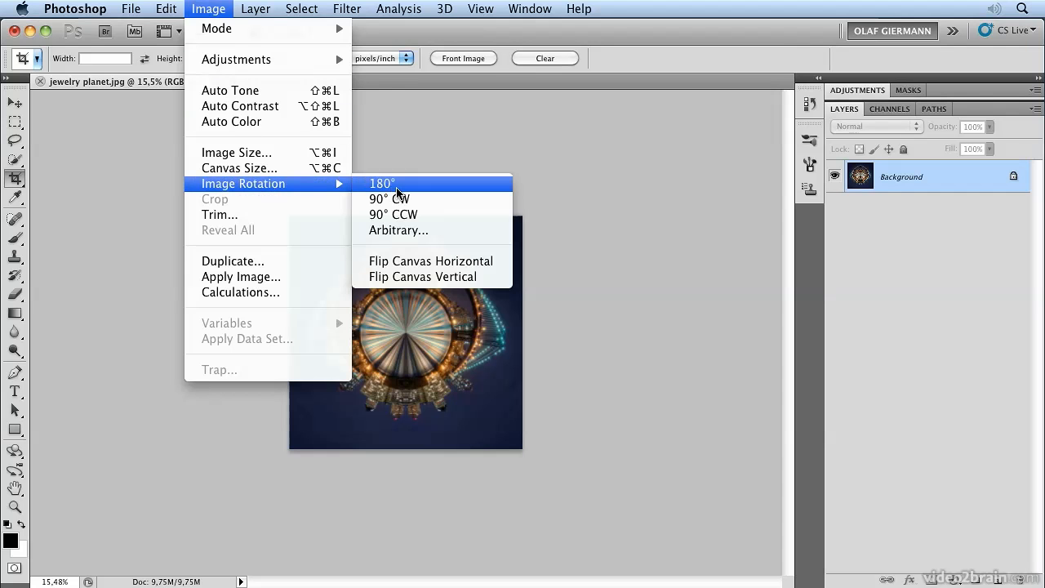
pyautogui.click(382, 183)
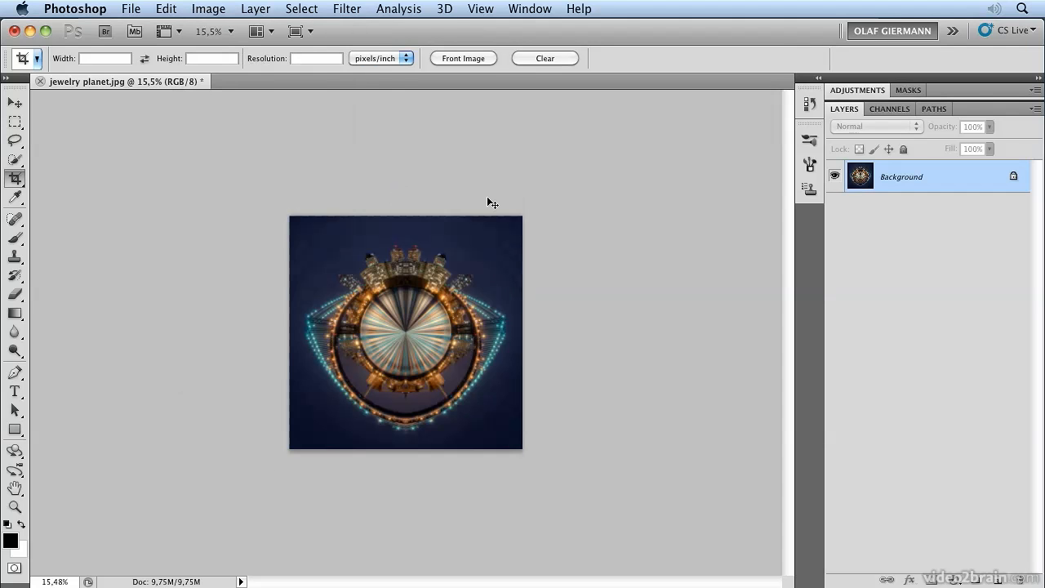